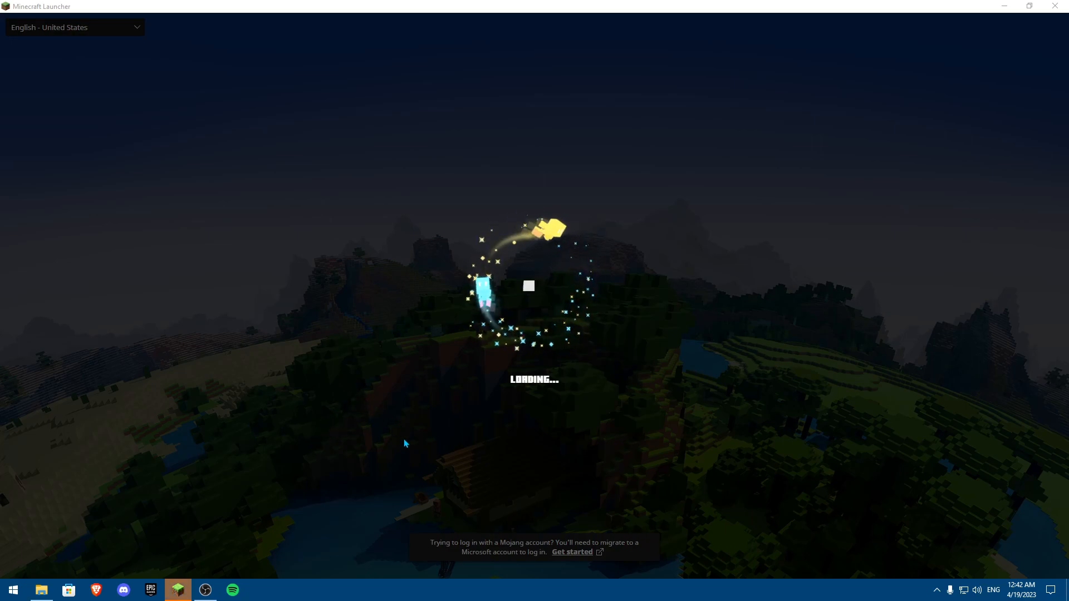
mouse_move(431, 421)
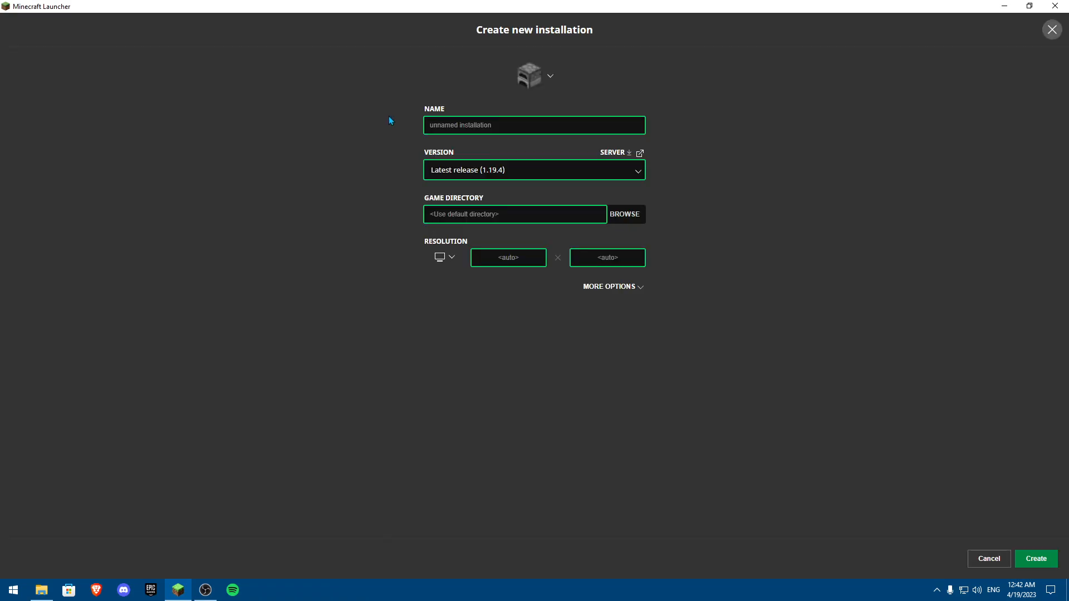
Step: Choose release 1.19.3 from the installation's version list
left_click(533, 170)
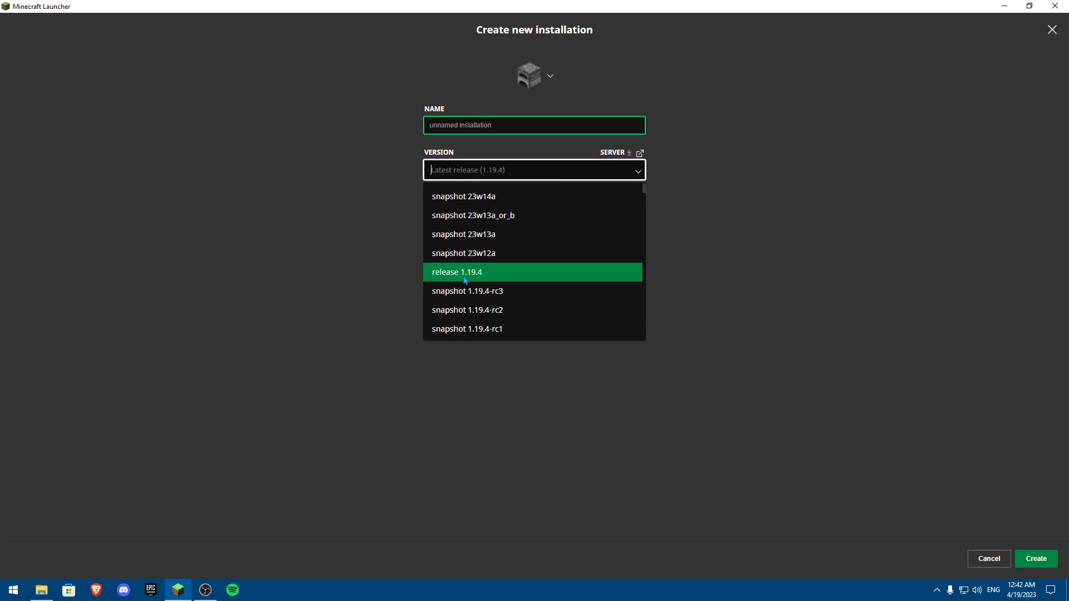
scroll("down", 3)
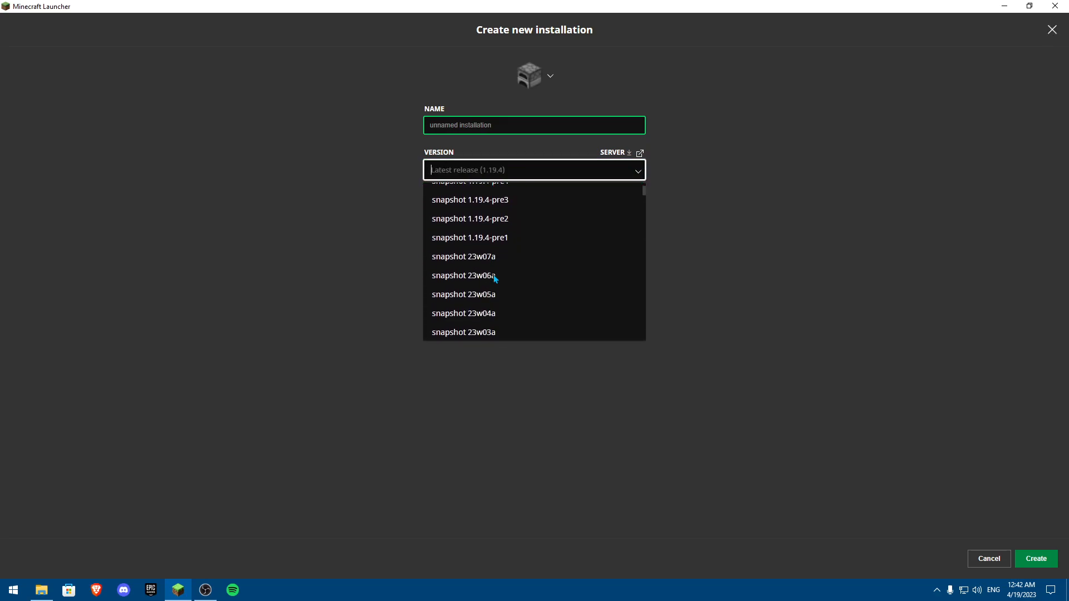
scroll("down", 3)
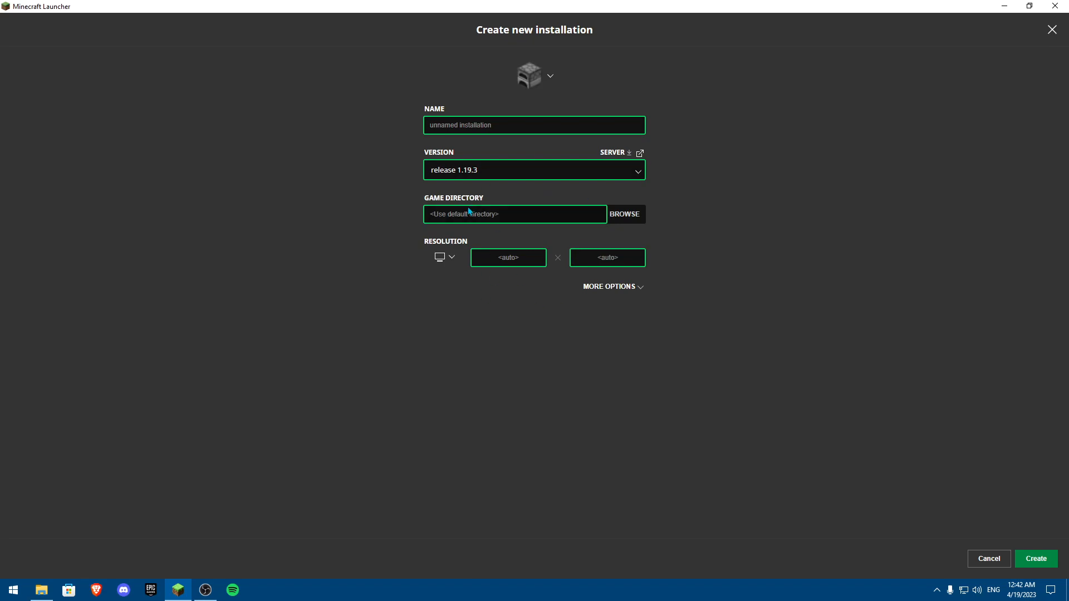
mouse_move(591, 285)
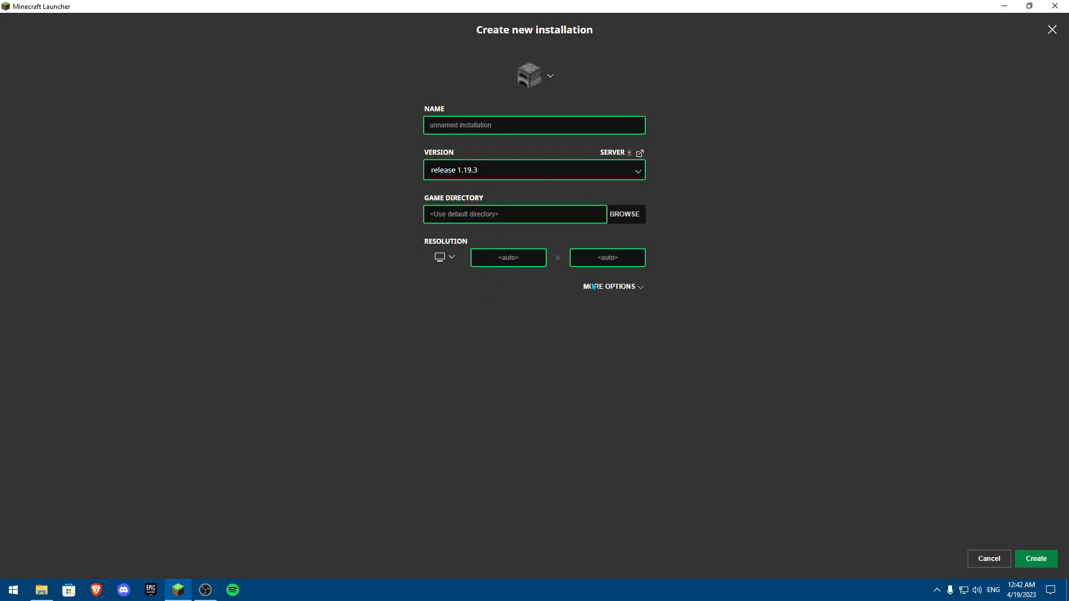
Step: Leave Java and JVM arguments at defaults and create the release 1.19.3 installation
left_click(608, 286)
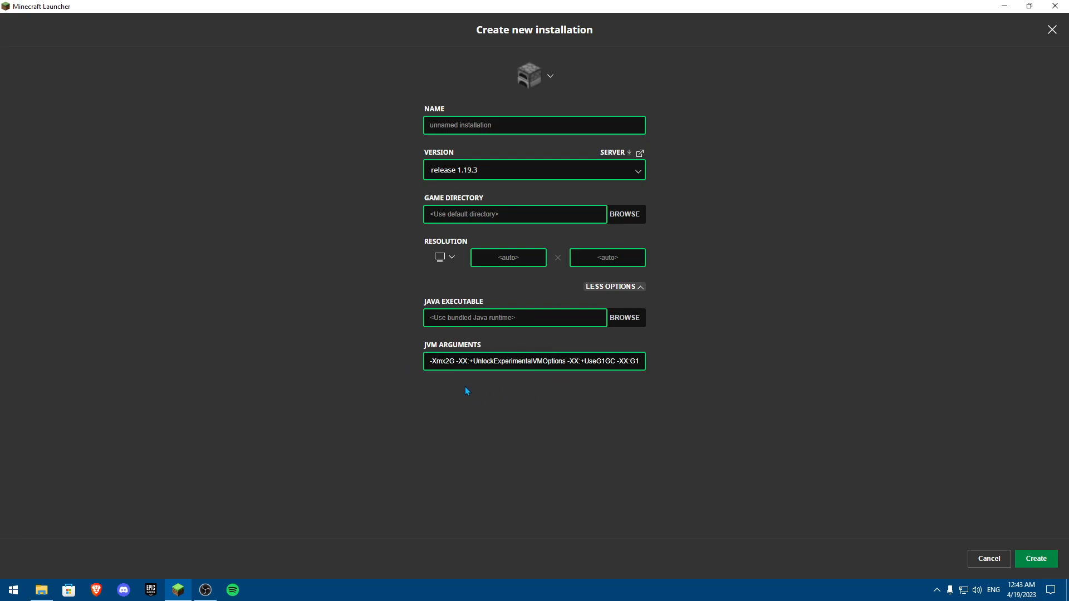
left_click(450, 361)
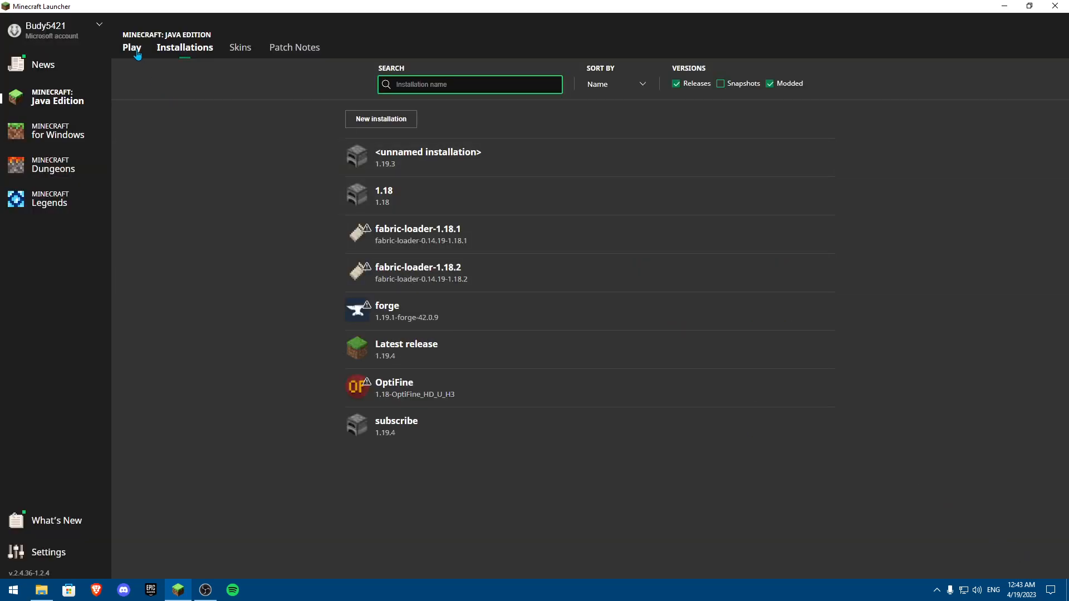
Step: Return to the Play page and open %appdata% via the Run app
left_click(132, 47)
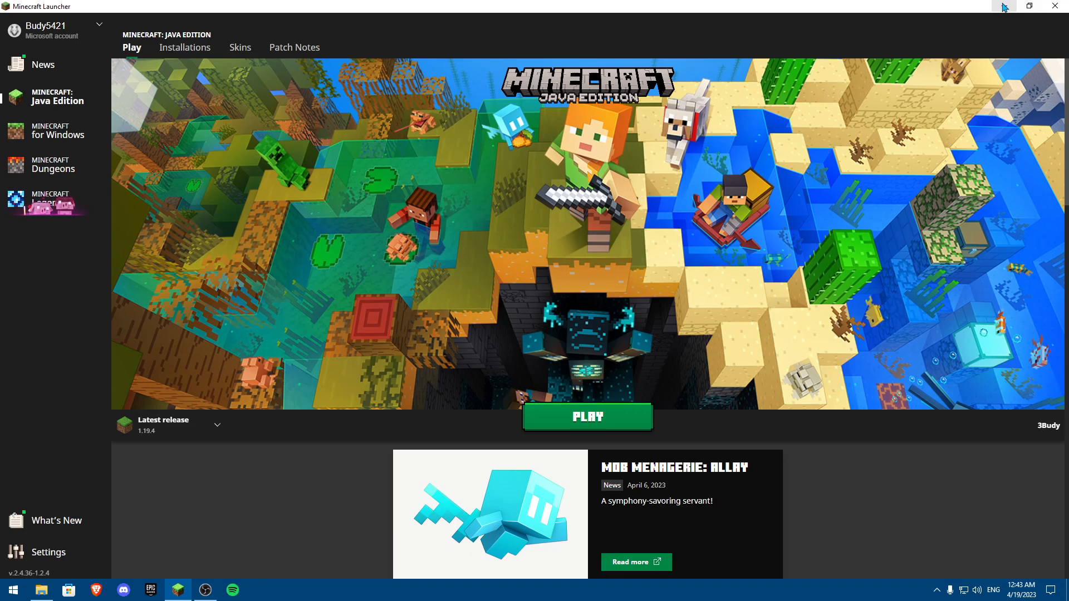
mouse_move(1003, 7)
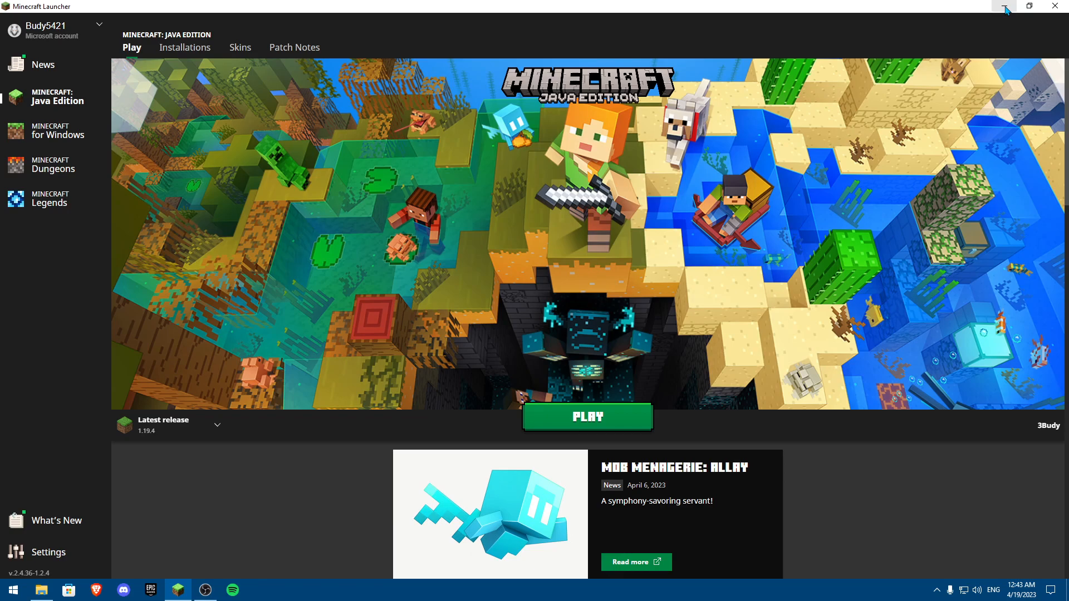
left_click(13, 589)
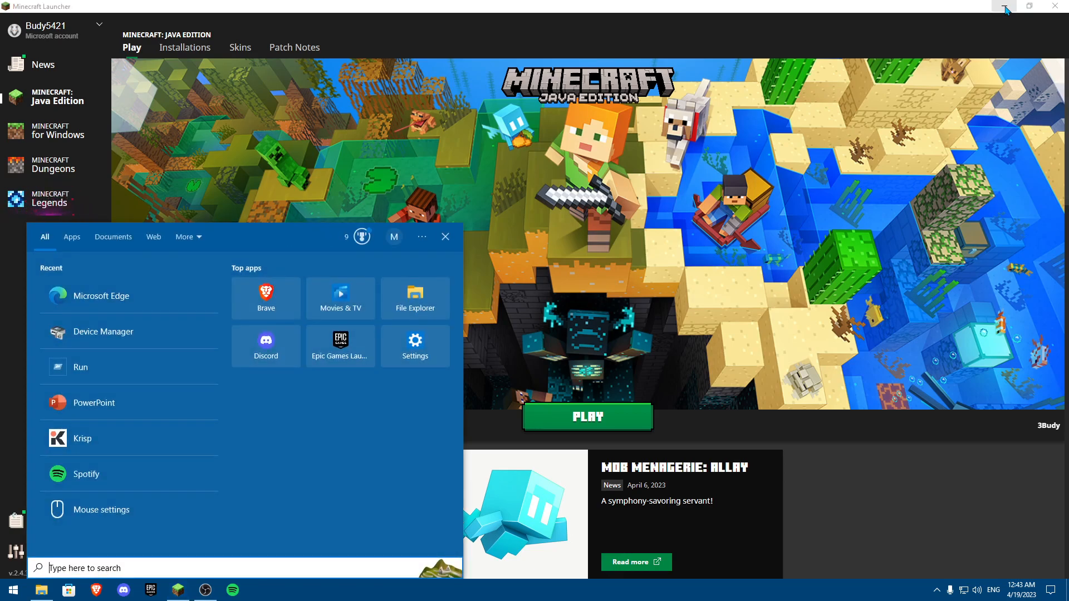
type("run")
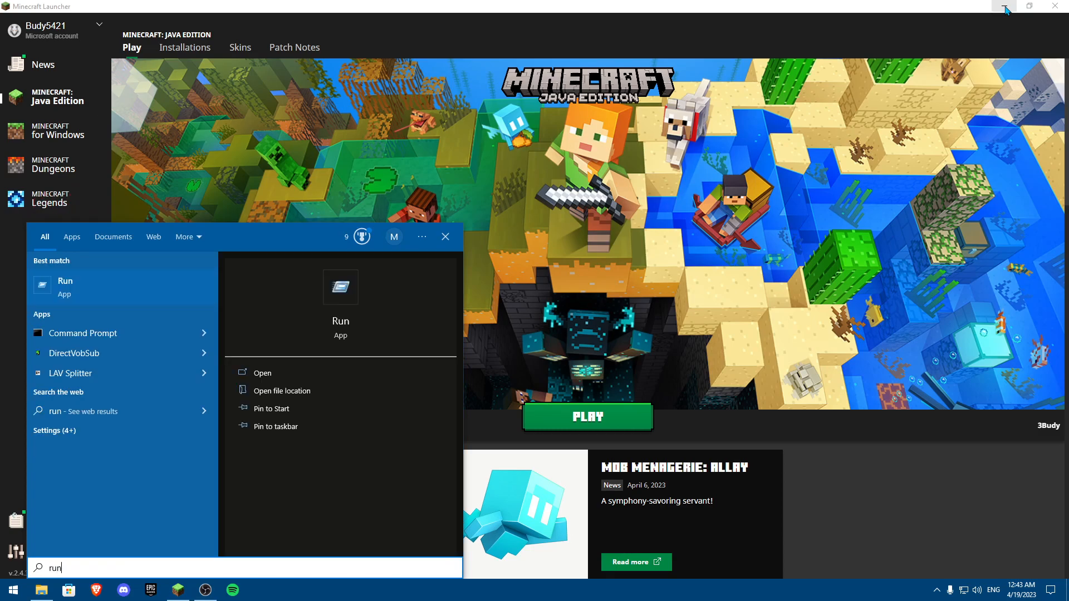
left_click(65, 281)
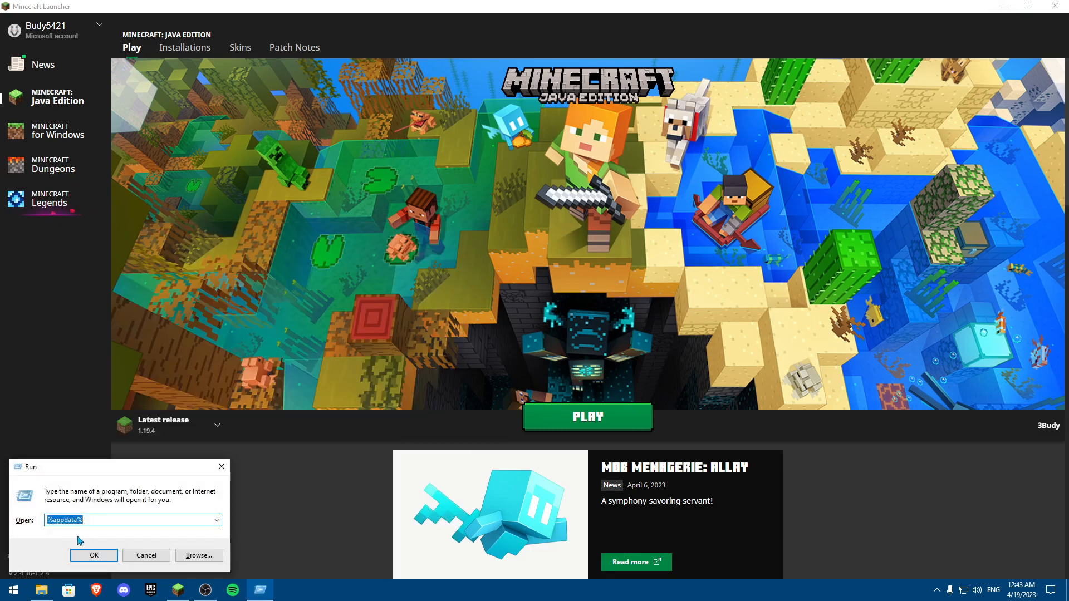
left_click(93, 555)
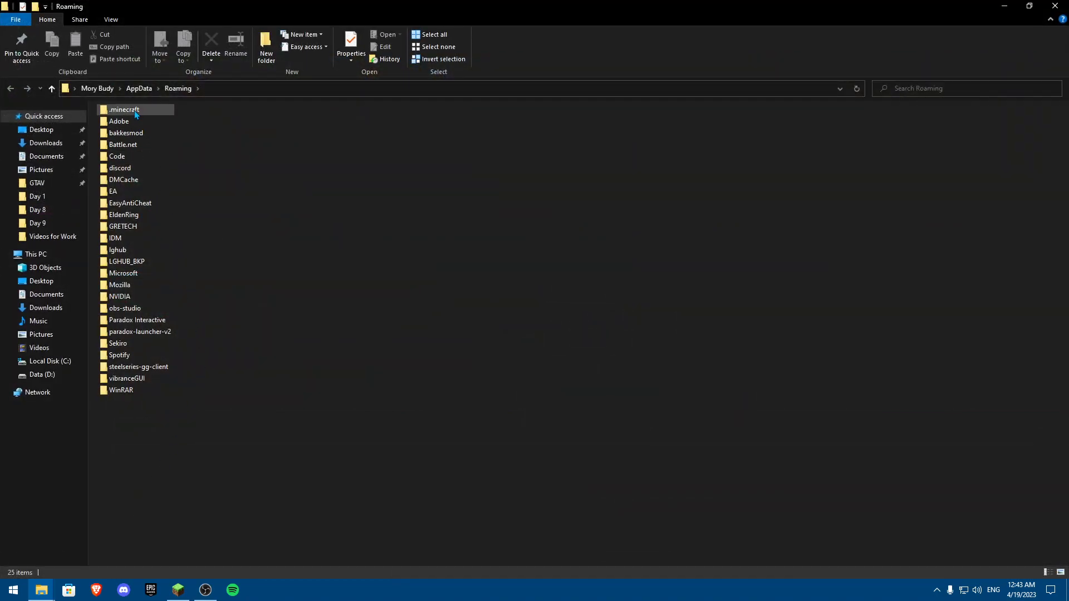
Step: Open .minecraft\mods and confirm the folder is empty
double_click(124, 109)
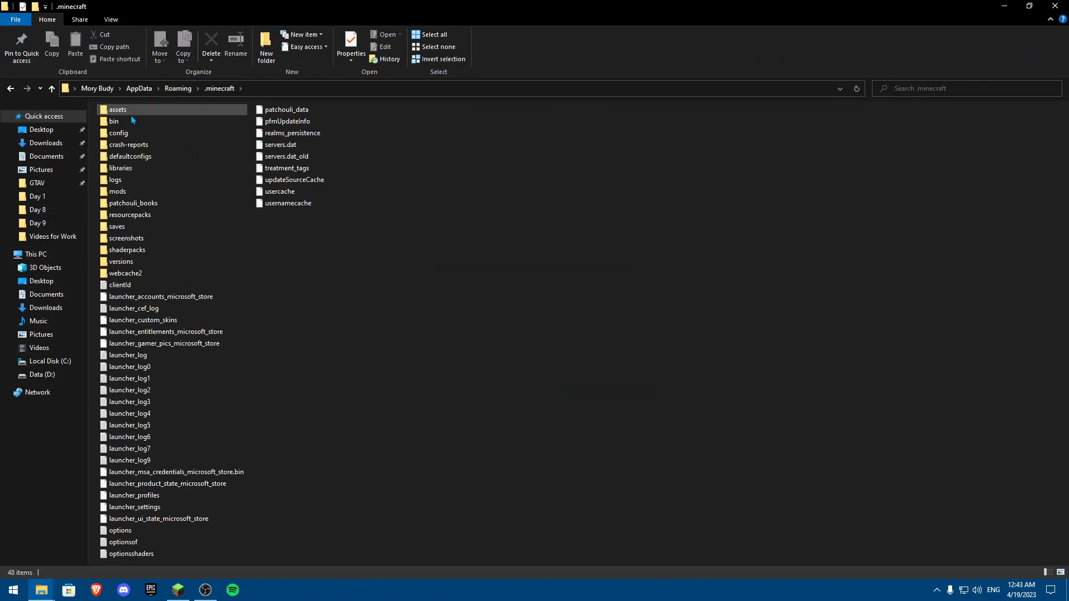
left_click(117, 192)
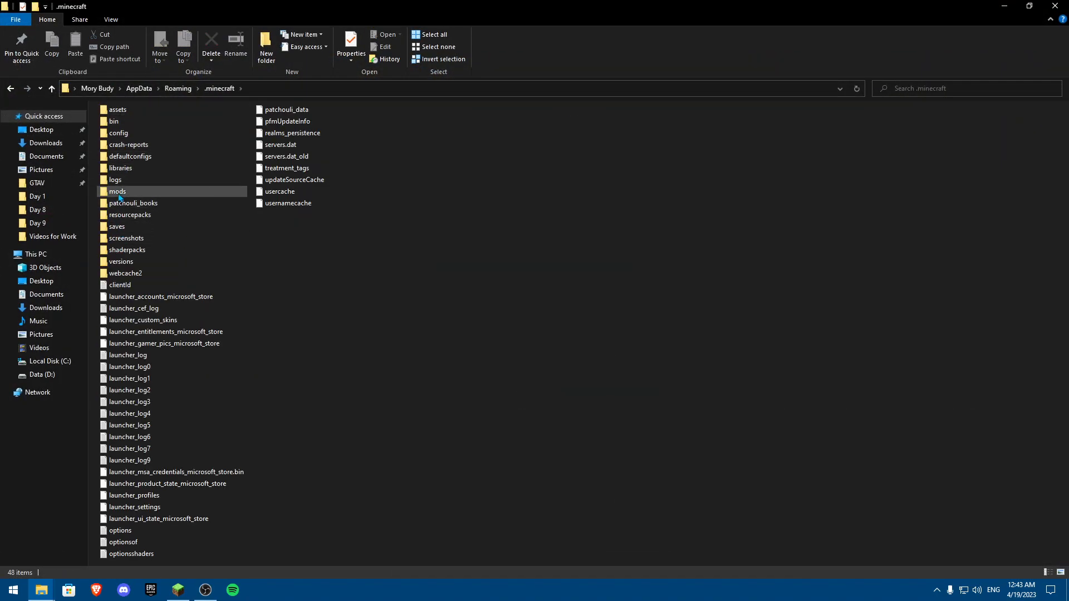
double_click(117, 191)
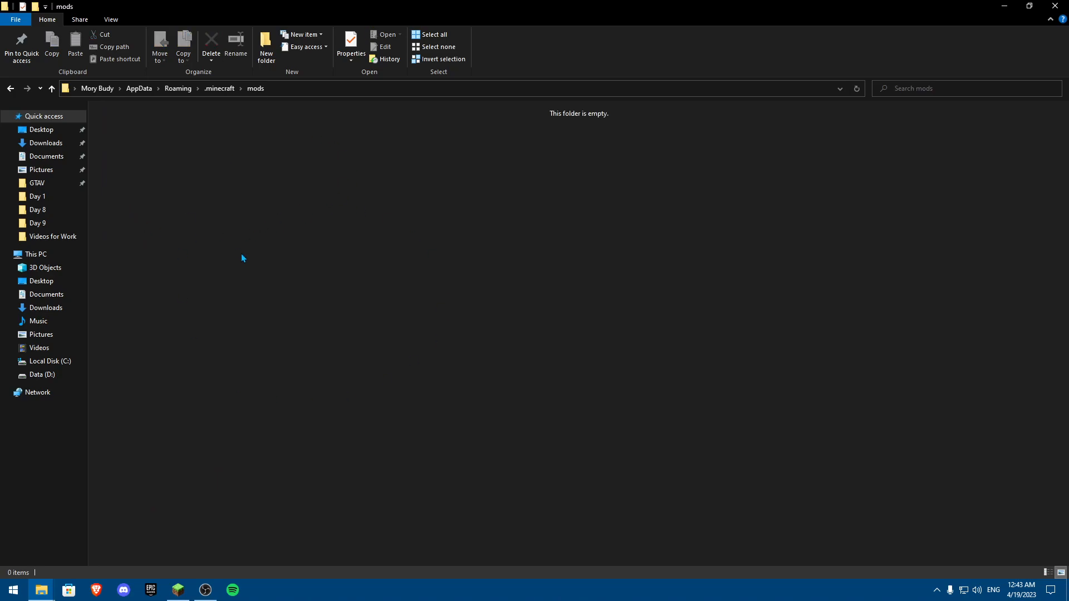
mouse_move(245, 232)
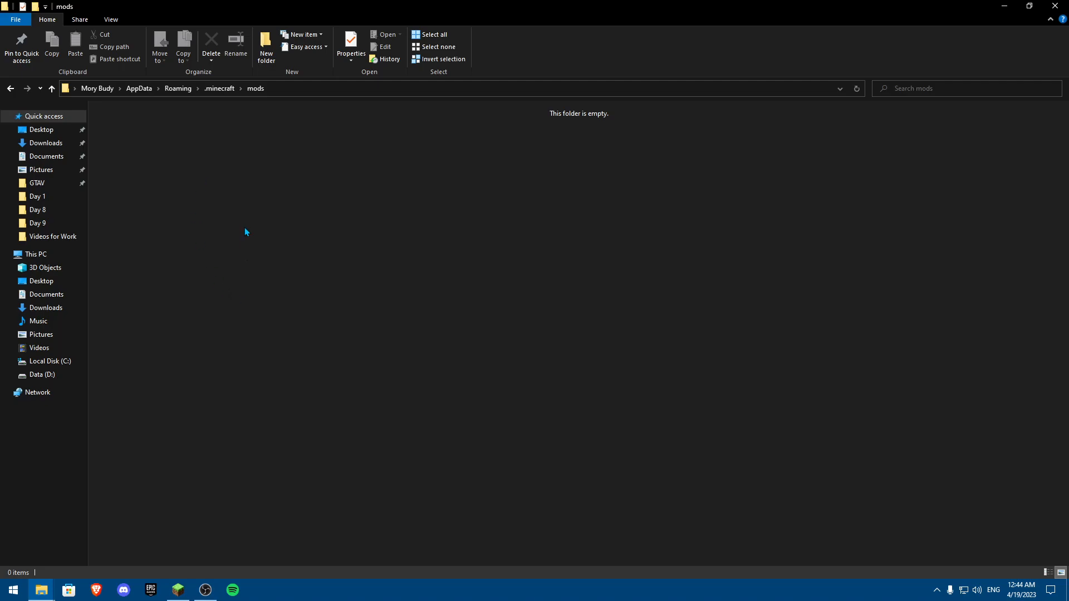
mouse_move(373, 276)
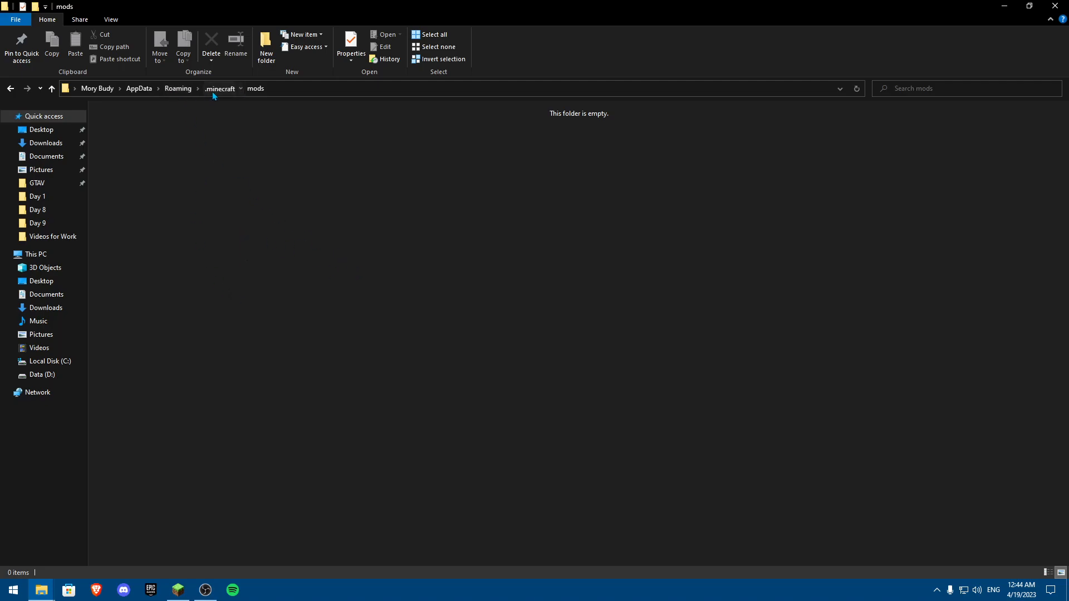
Step: Check .minecraft\shaderpacks is empty and bring Minecraft Launcher back to the front
left_click(219, 87)
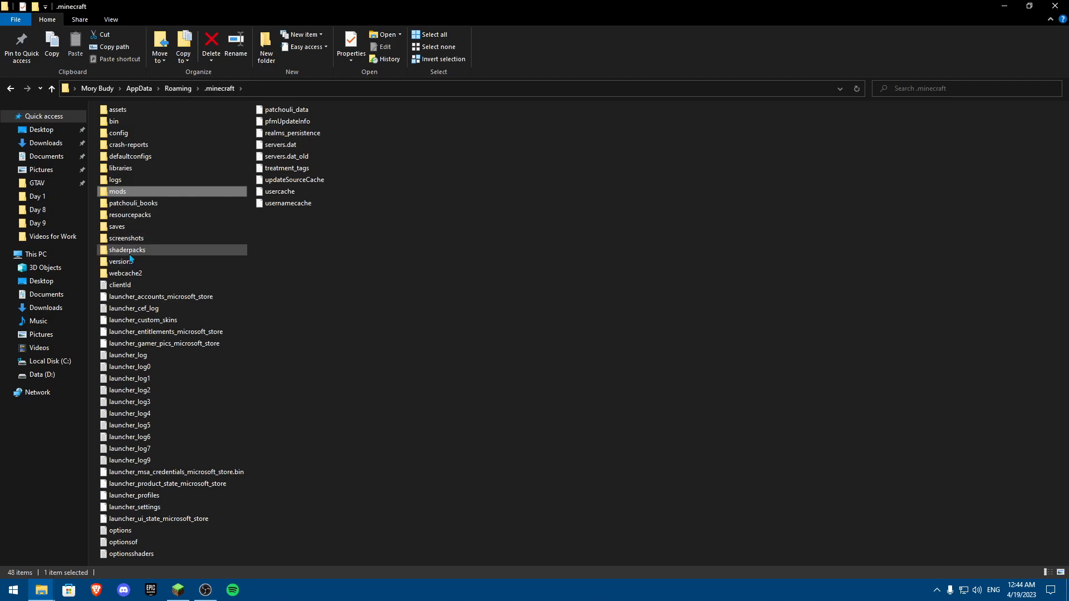
double_click(127, 250)
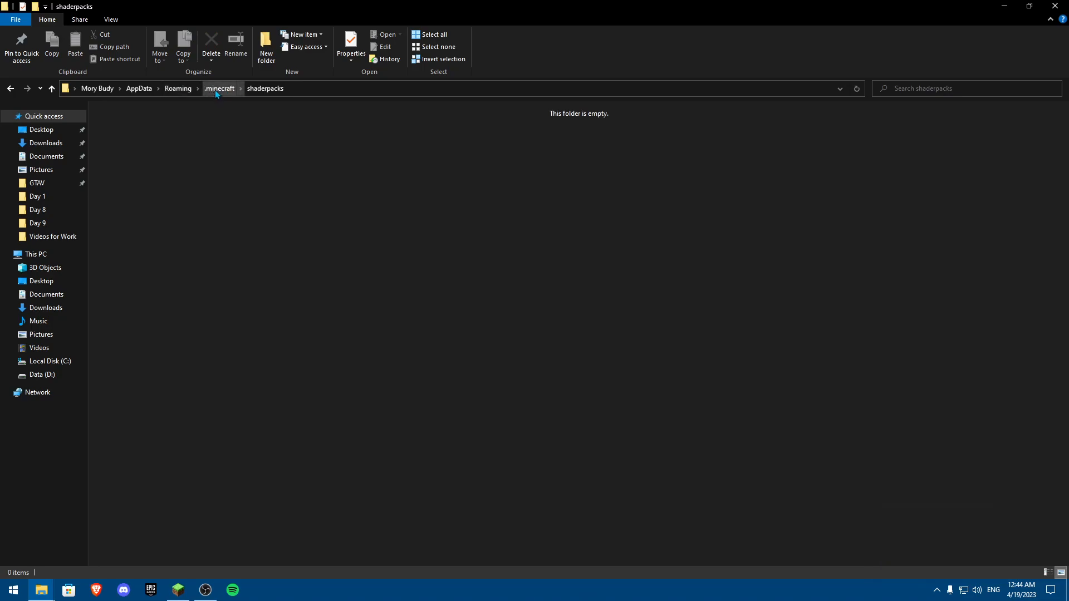
left_click(220, 88)
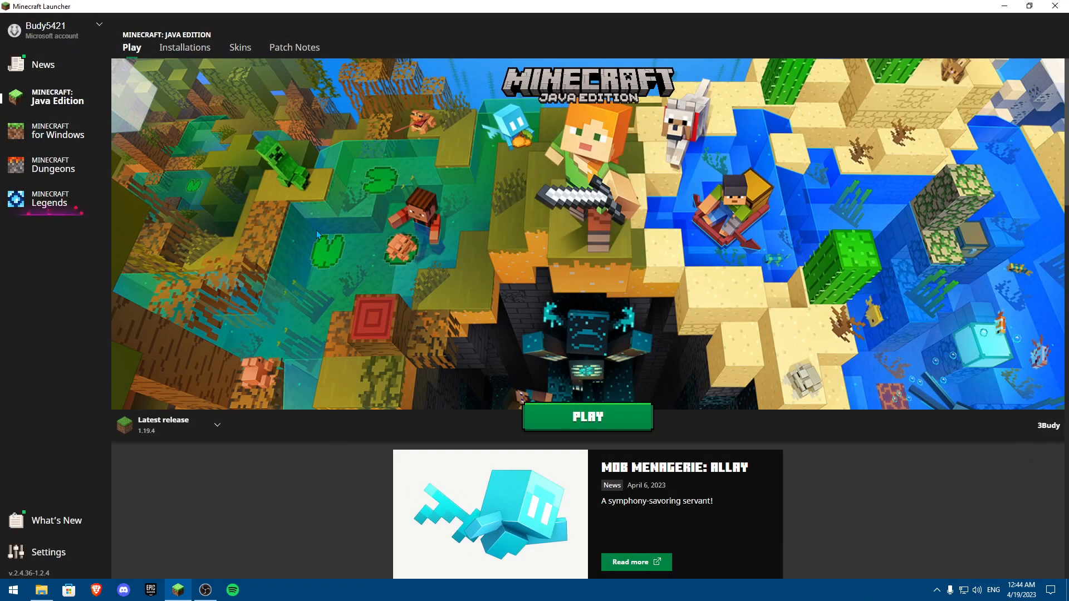
Step: Open the 1.18 installation's edit form from the Installations list
left_click(185, 47)
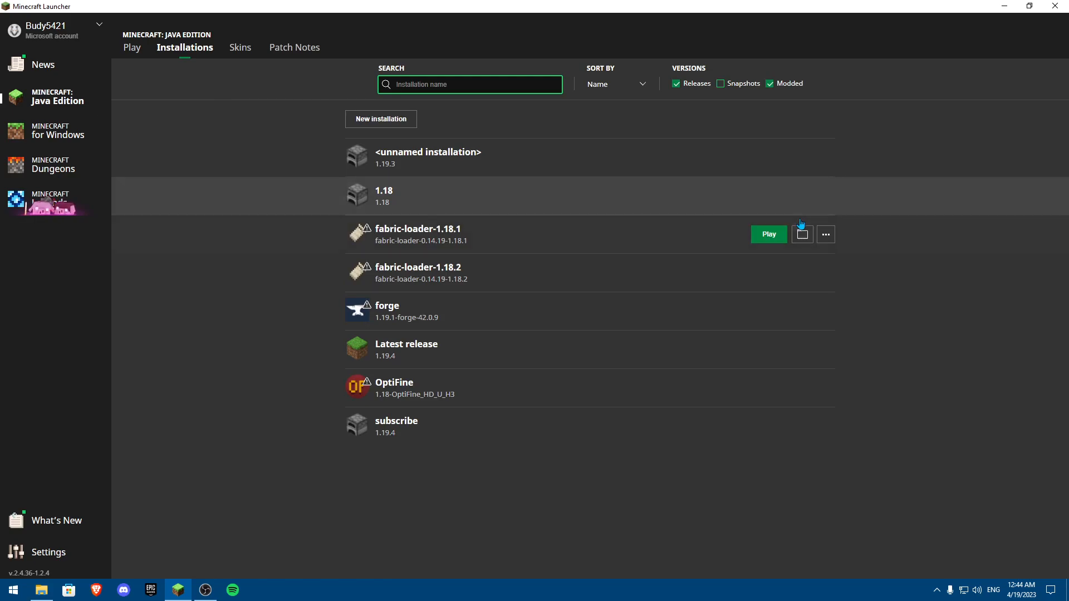
left_click(825, 196)
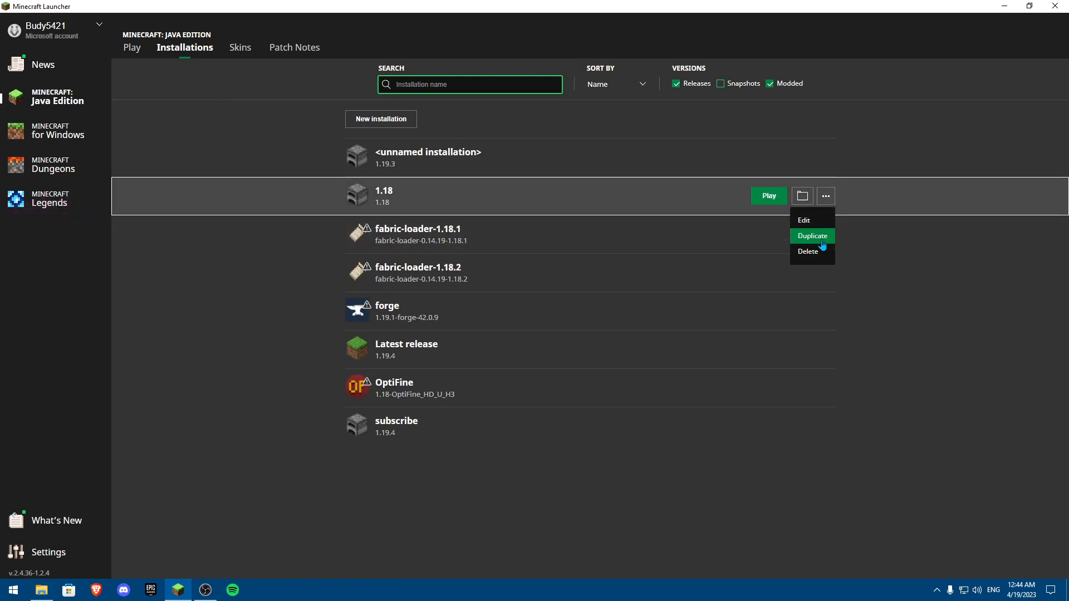
left_click(803, 220)
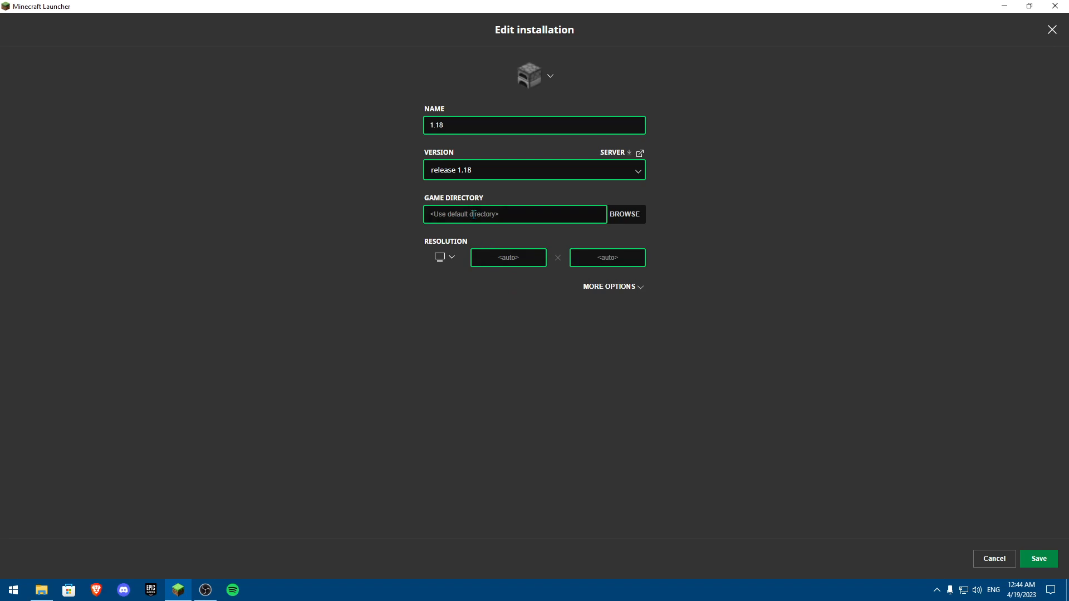
Step: Close the 1.18 edit form and return to the installations list
left_click(608, 286)
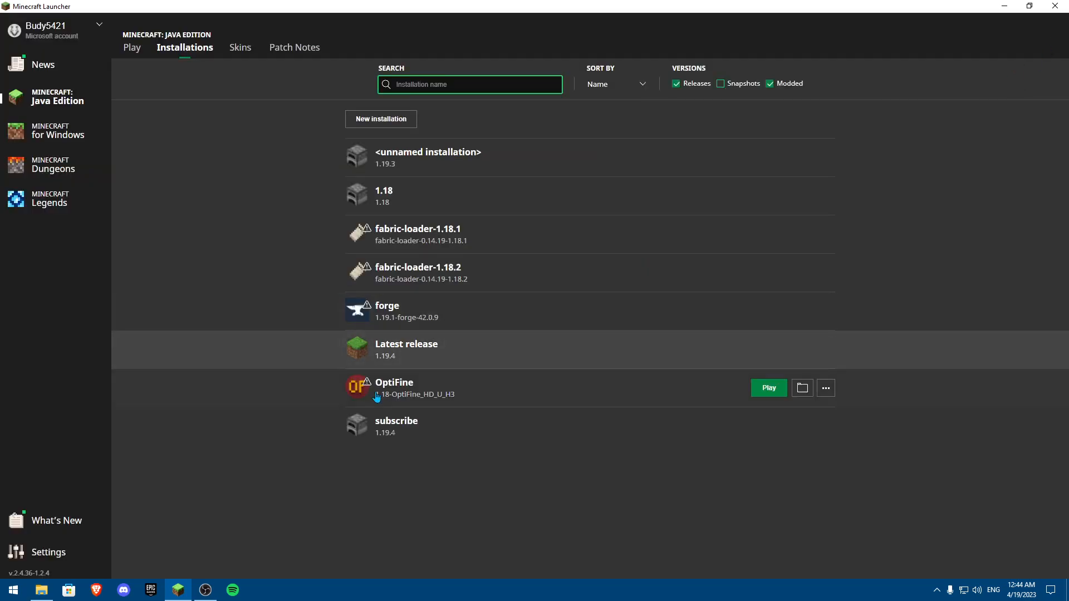
left_click(938, 590)
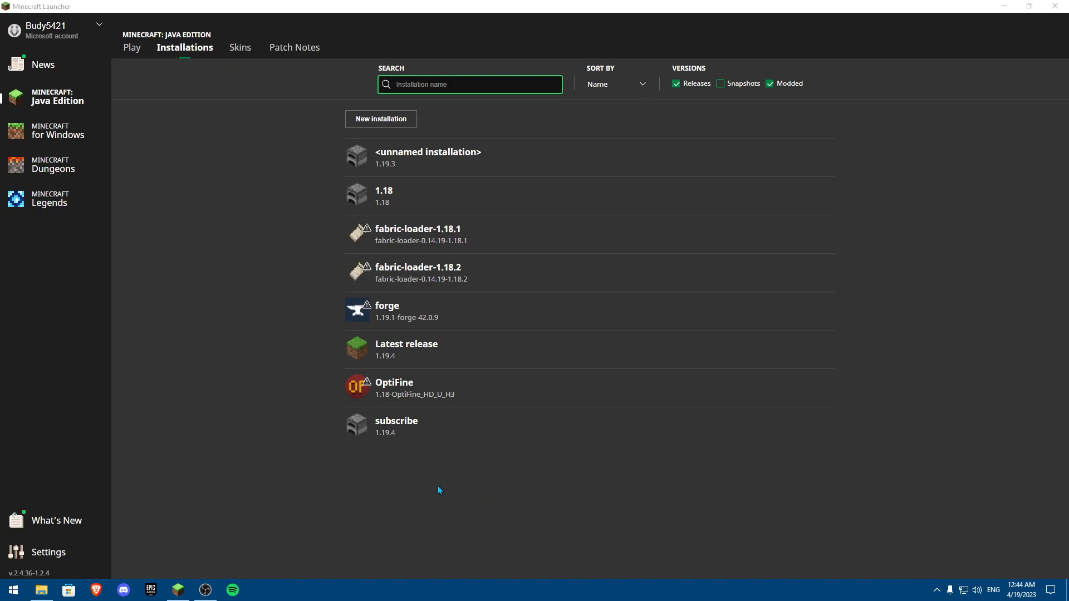
mouse_move(429, 470)
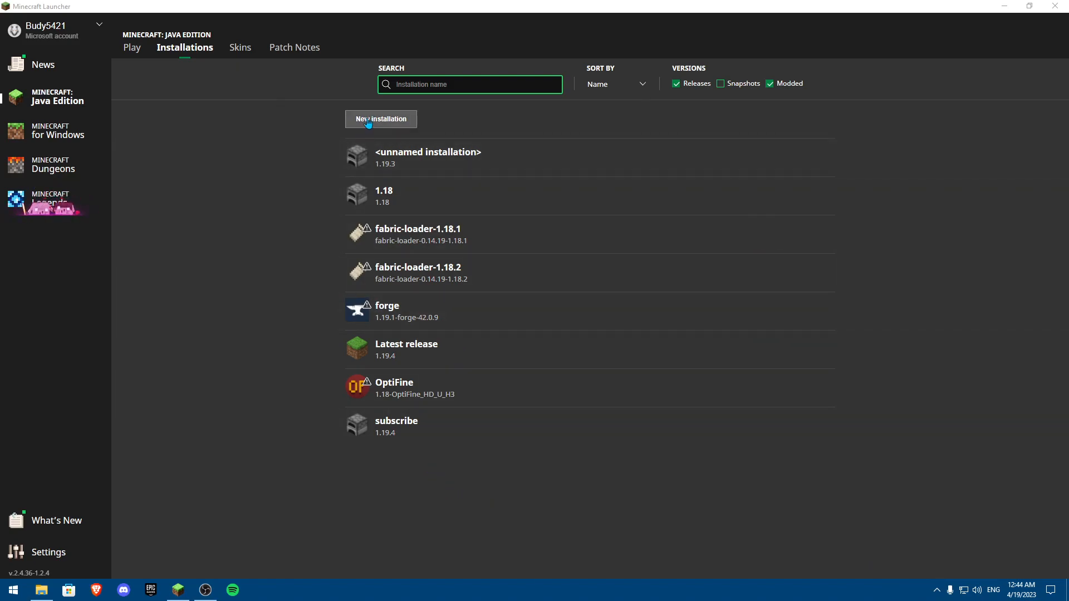
Step: Turn off 'Keep the Launcher open while games are running', then return to Java Edition
left_click(48, 552)
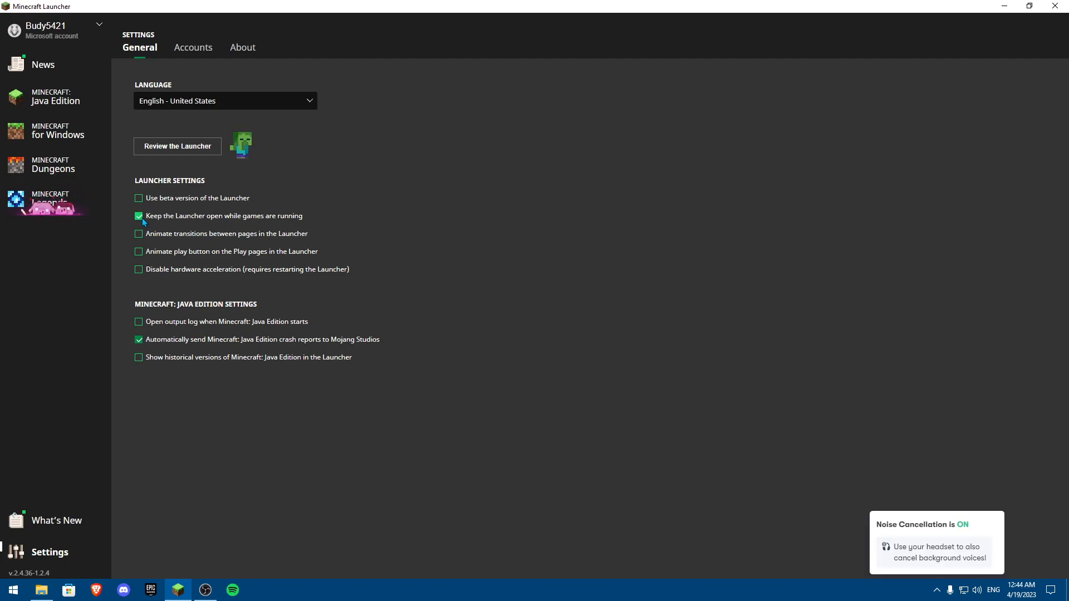
left_click(138, 216)
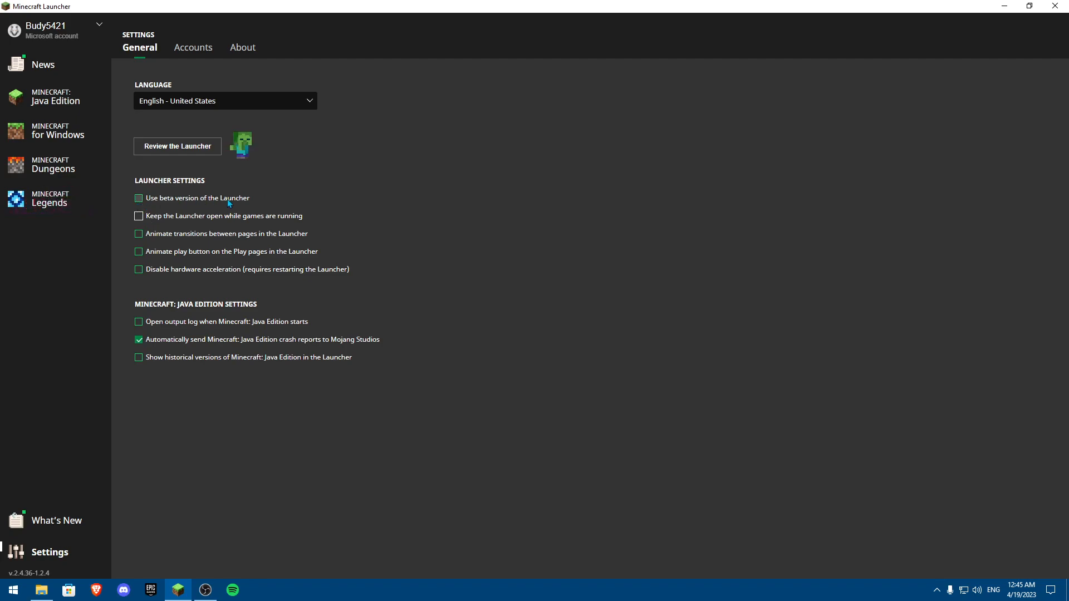
mouse_move(248, 195)
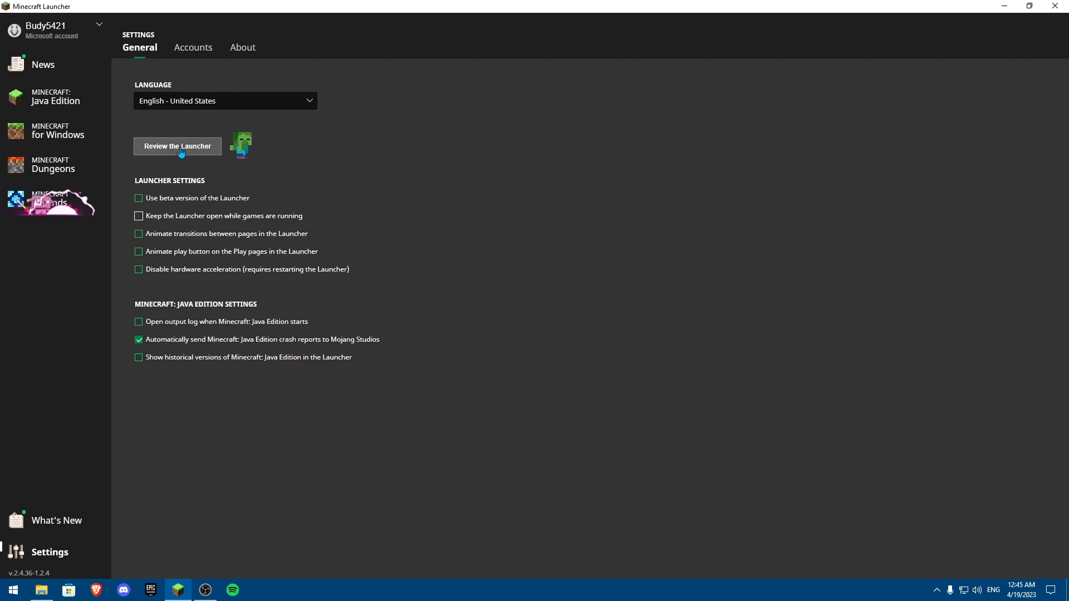
left_click(56, 96)
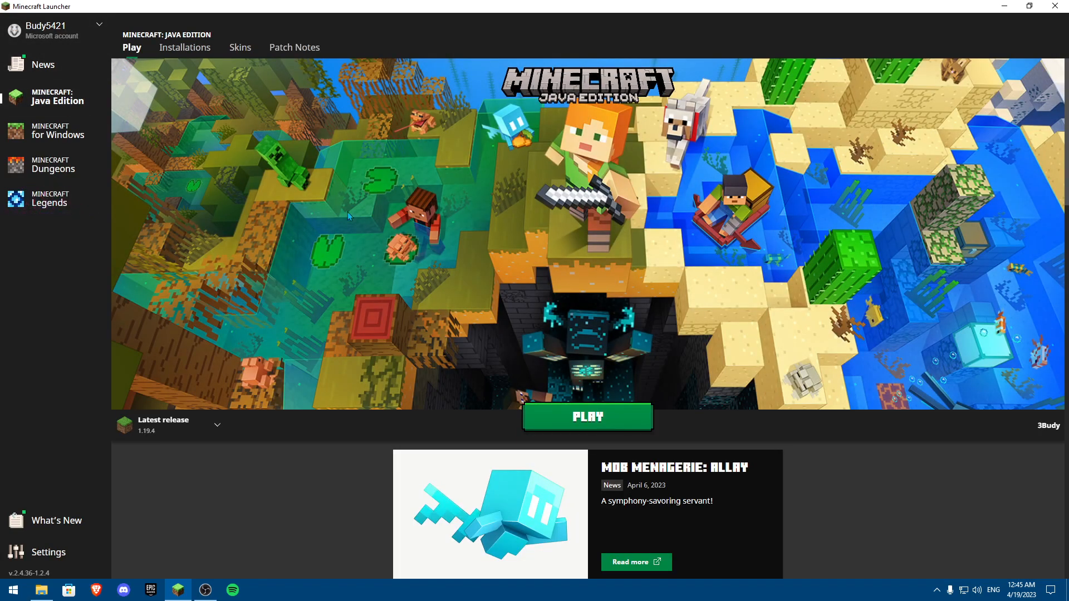
mouse_move(423, 357)
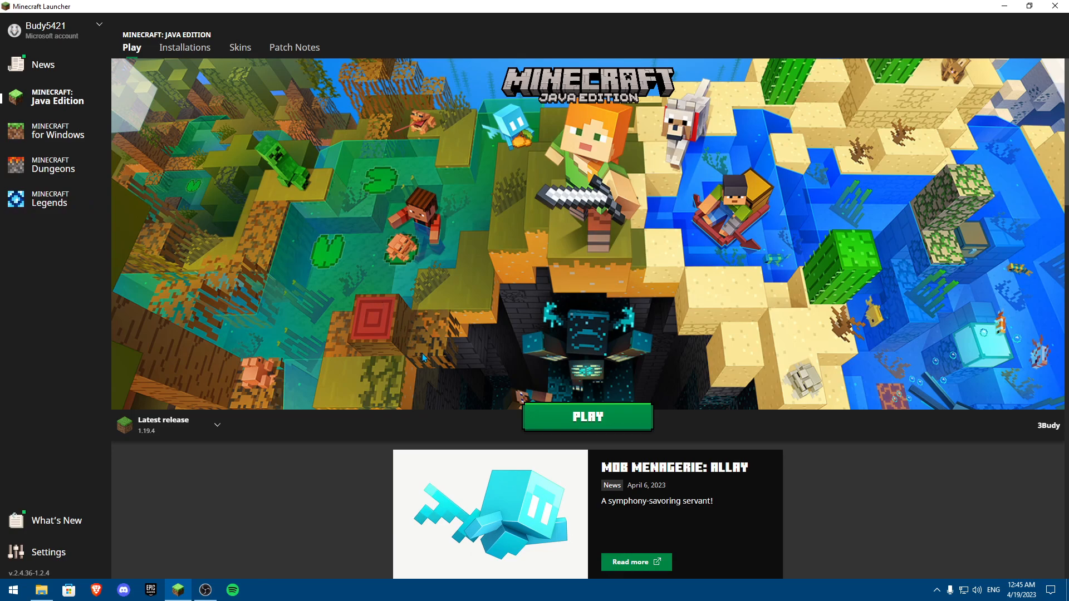